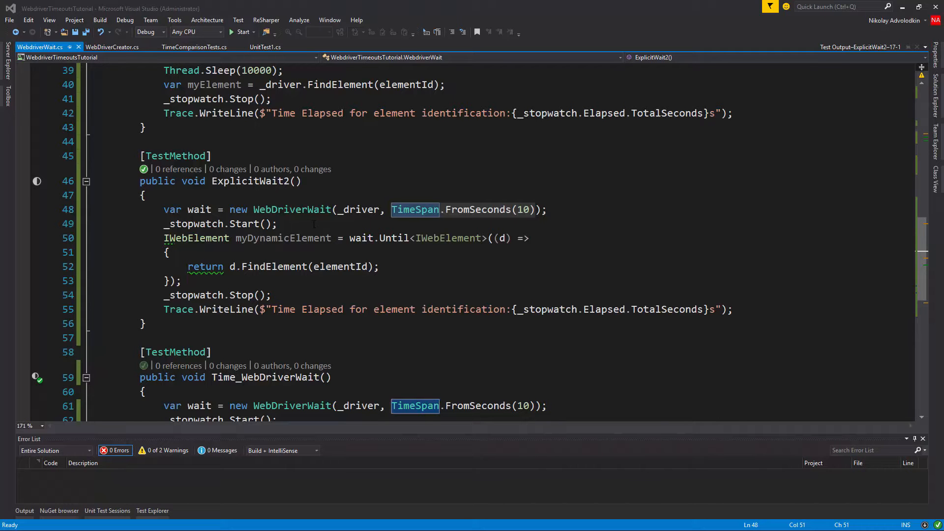
mouse_move(291, 209)
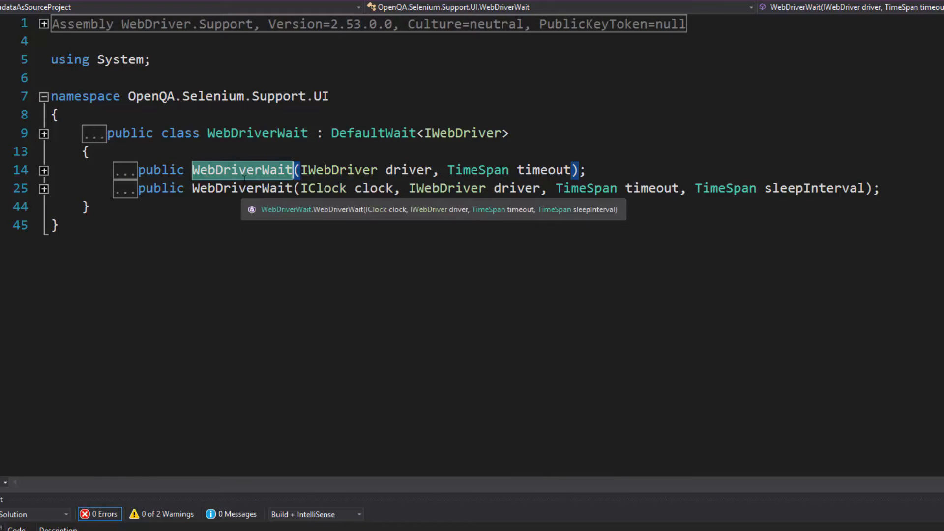
mouse_move(234, 177)
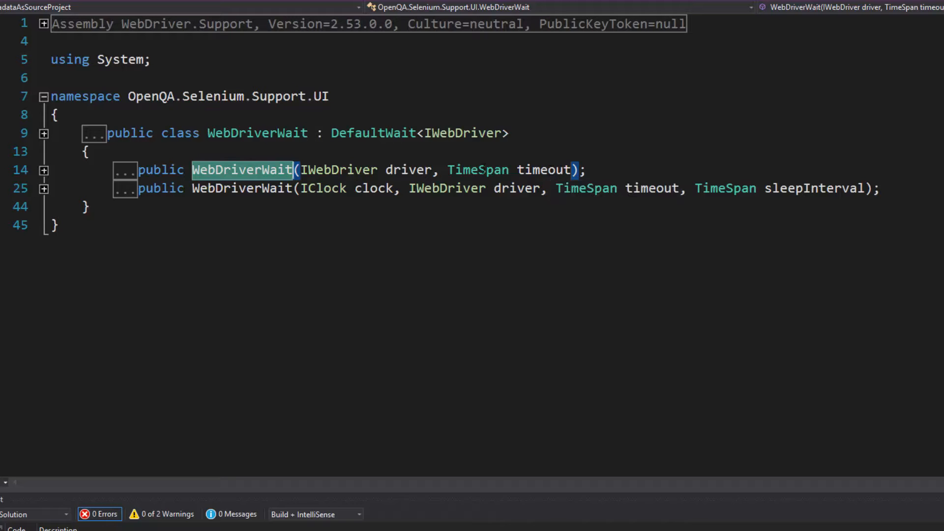
mouse_move(577, 188)
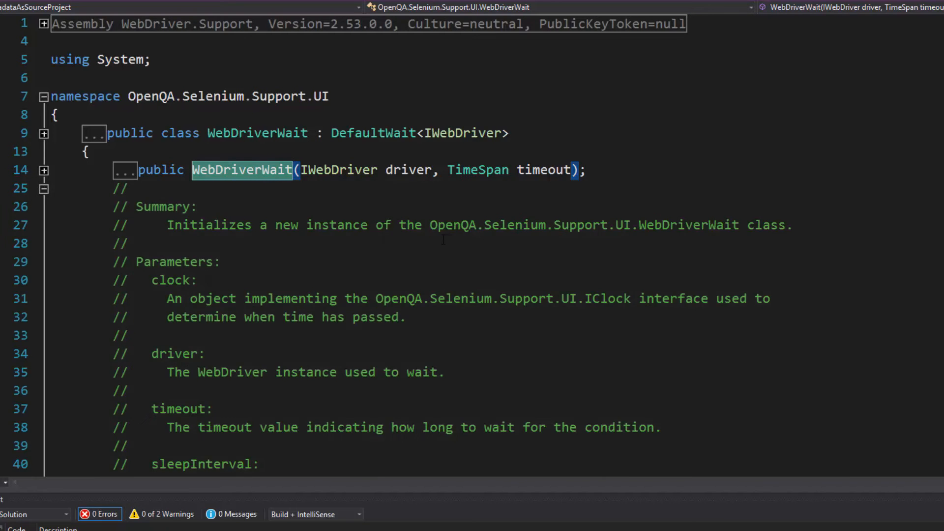
scroll(down, 3)
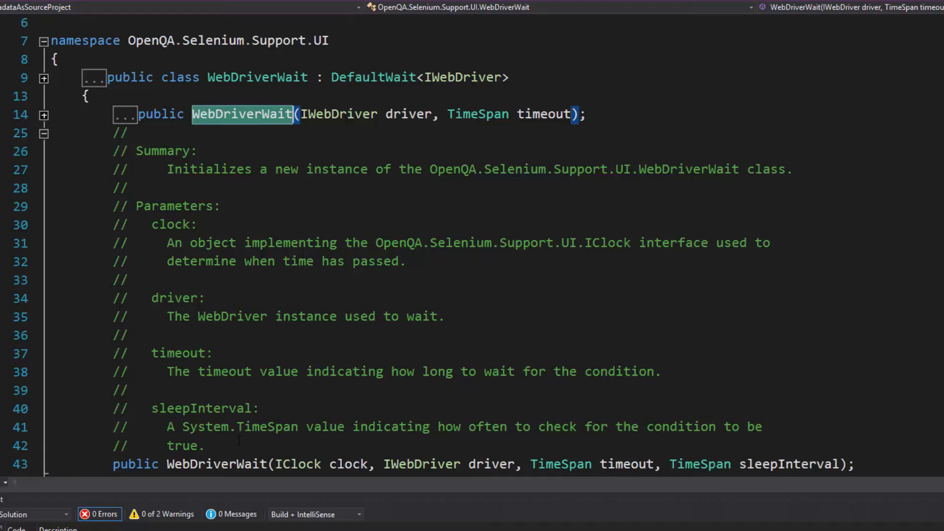
scroll(down, 3)
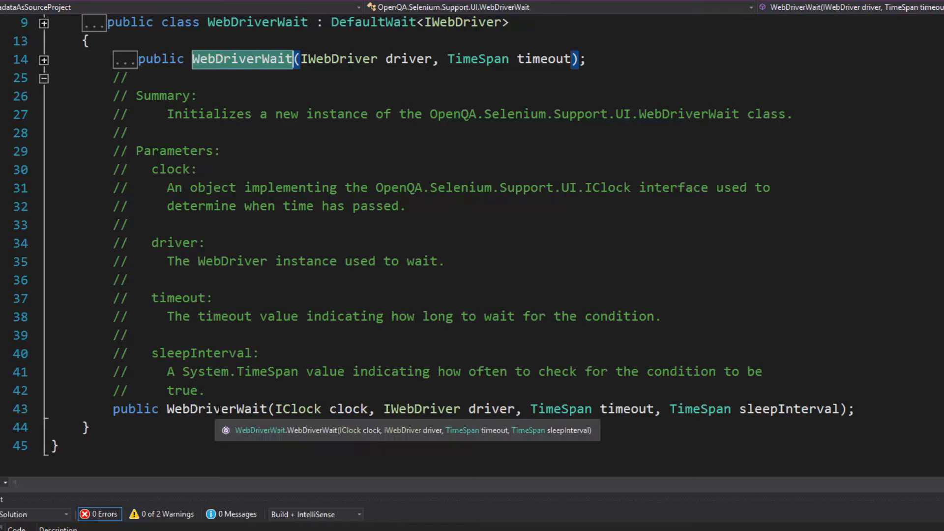
mouse_move(249, 424)
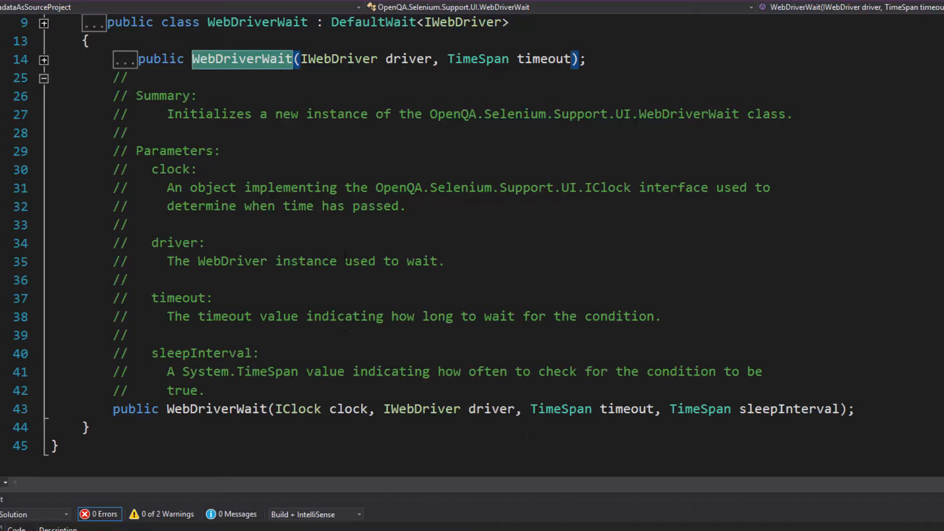
mouse_move(250, 64)
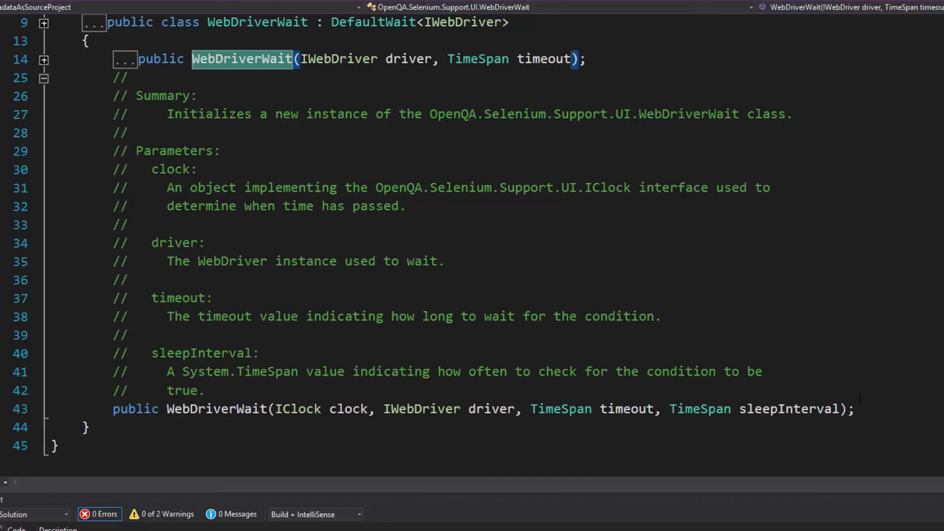
click(44, 79)
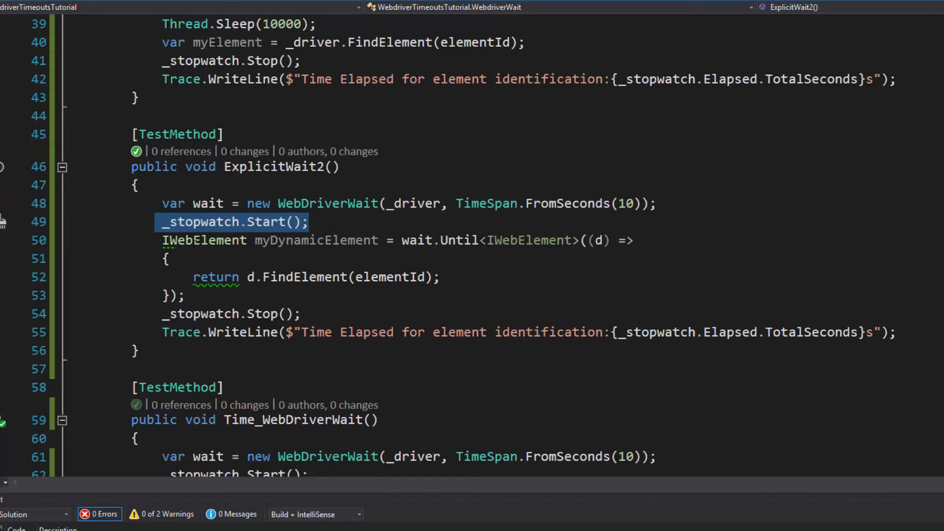
- Double-click in the ExplicitWait2 test code around the wait.Until lambda that returns FindElement
double_click(315, 240)
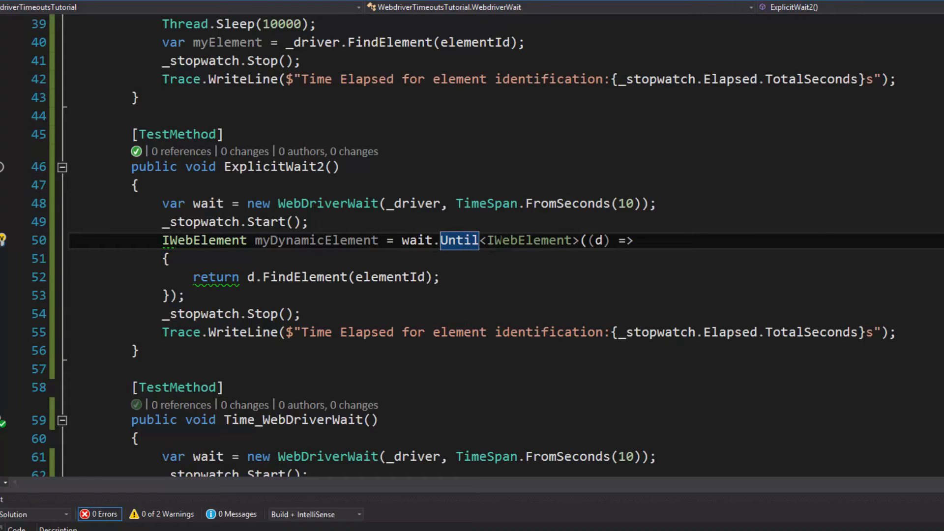
mouse_move(459, 240)
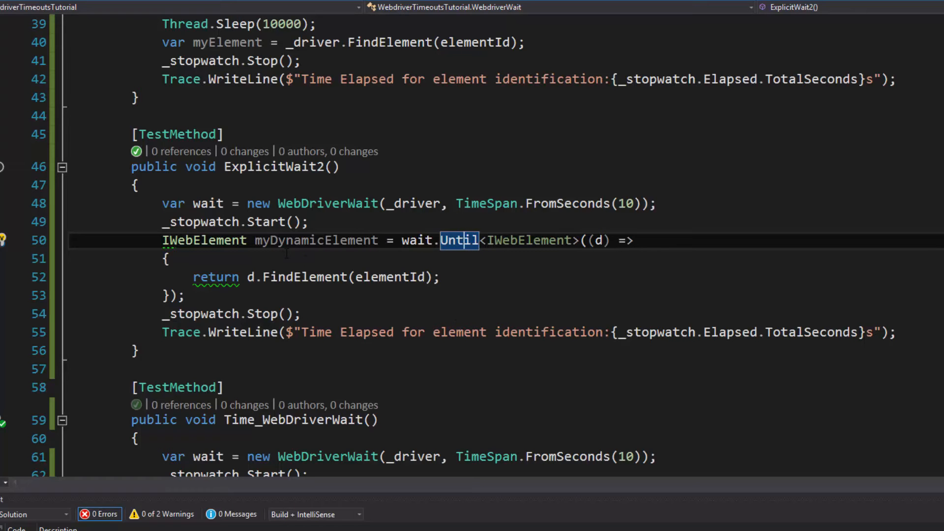
mouse_move(141, 161)
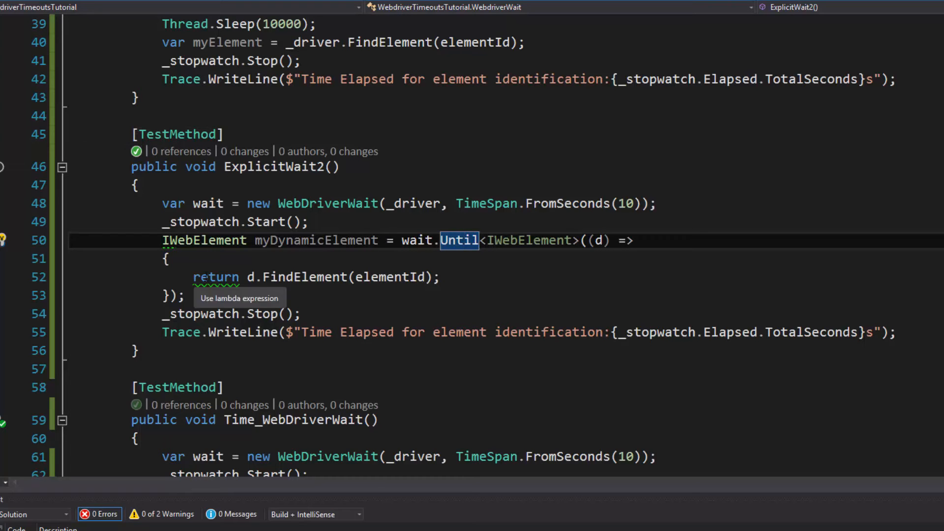
mouse_move(313, 267)
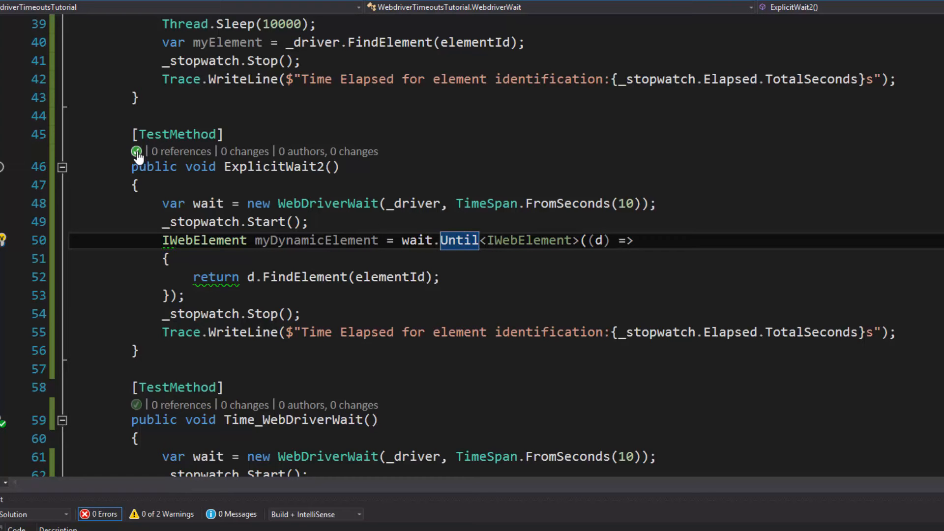
mouse_move(137, 151)
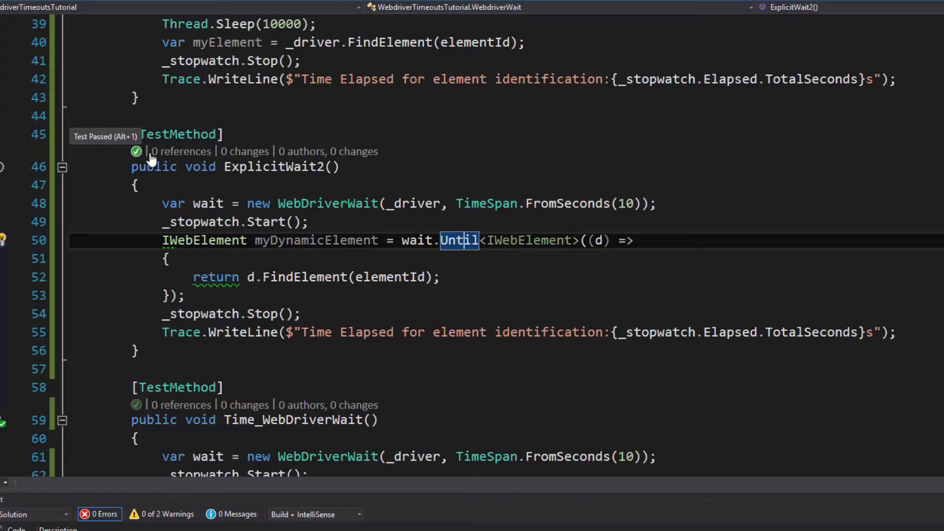
mouse_move(361, 239)
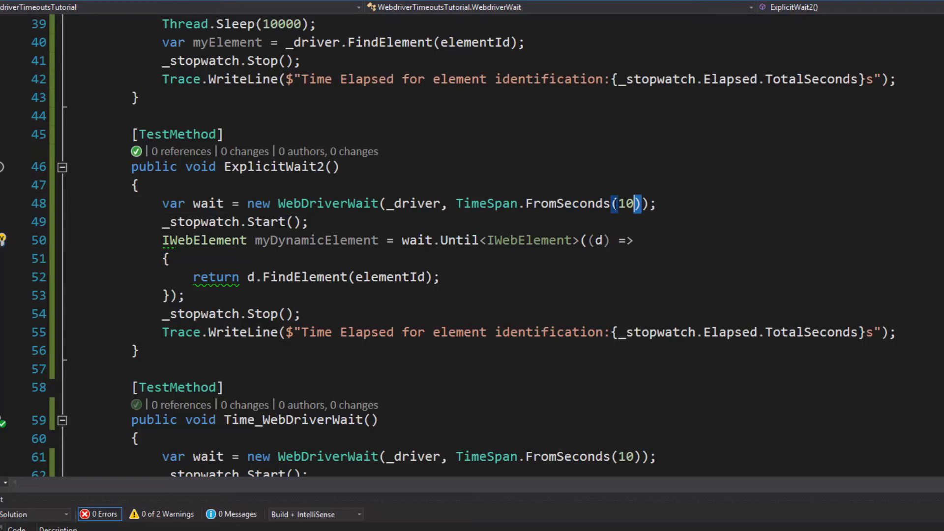
mouse_move(462, 203)
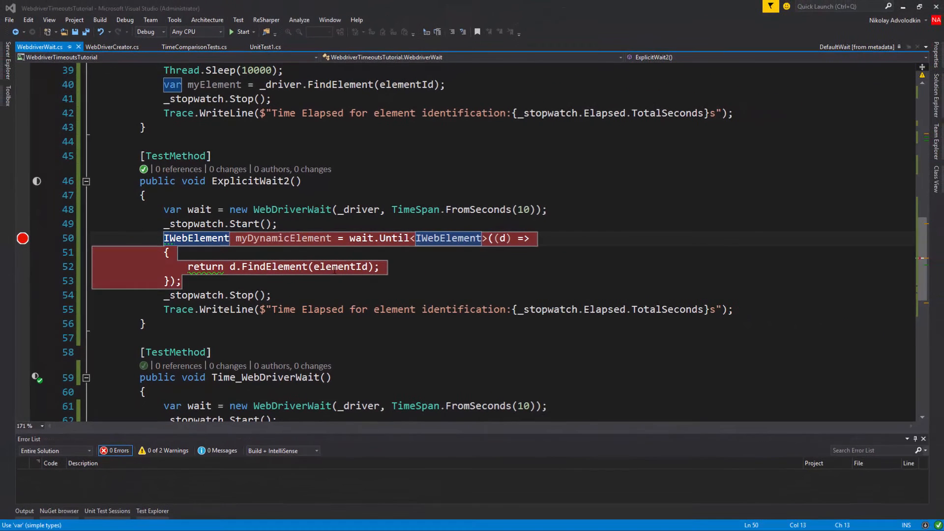
- Launch ExplicitWait2 in the debugger from its CodeLens status, pausing at the wait.Until breakpoint
click(143, 169)
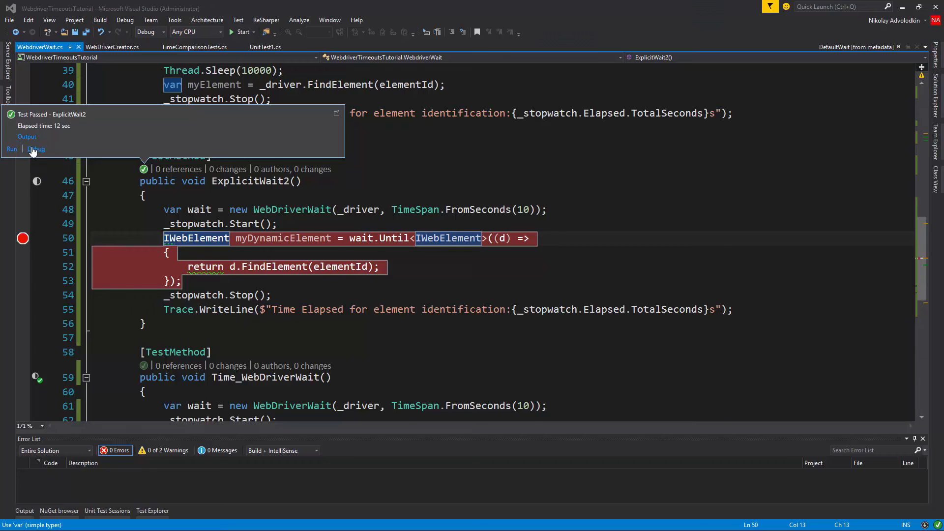
click(36, 149)
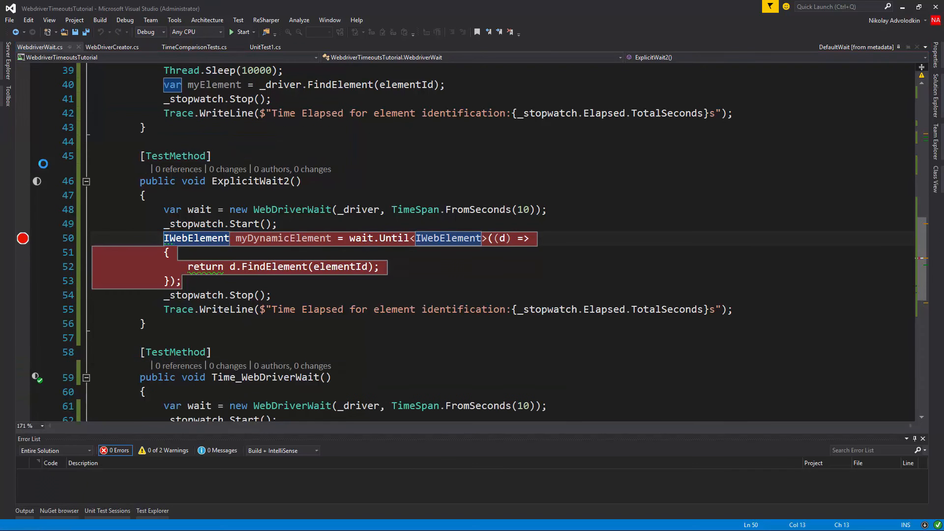
click(240, 32)
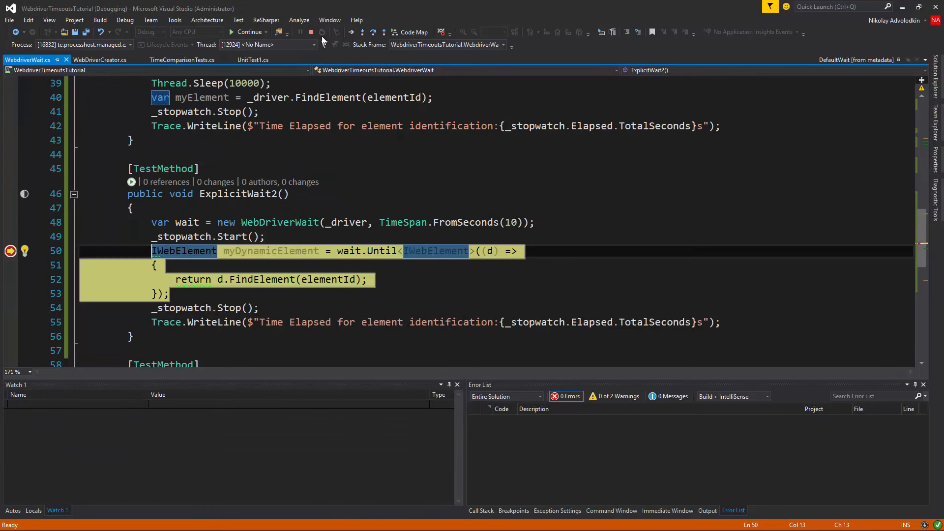
mouse_move(362, 32)
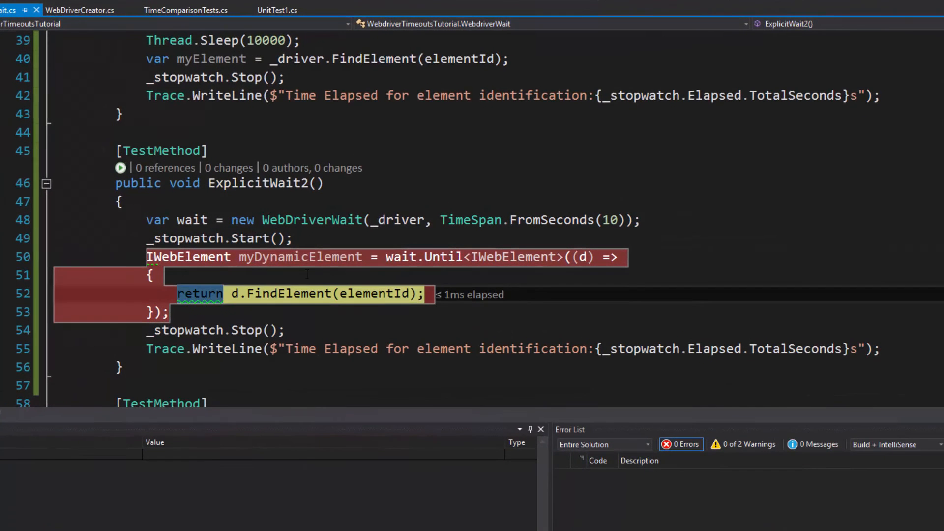
mouse_move(234, 293)
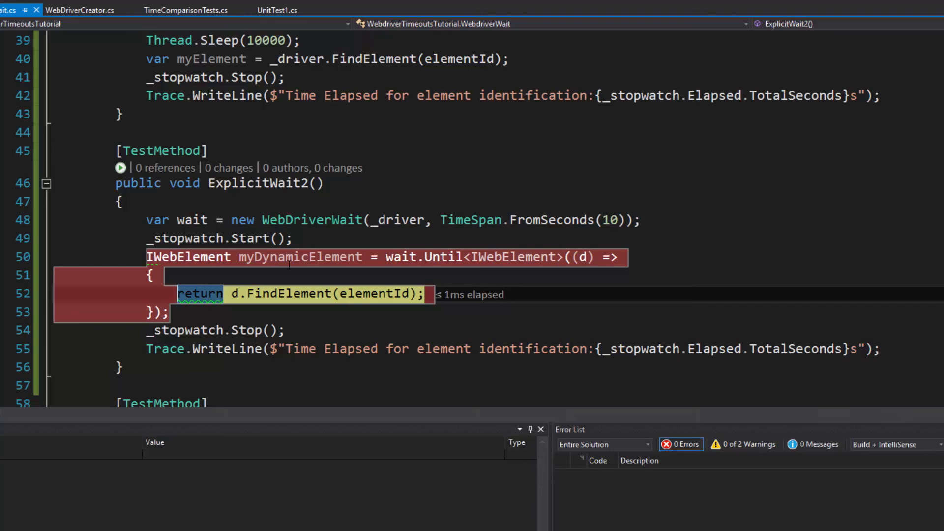
- Step past the FindElement lambda until execution reaches the _stopwatch.Stop() line
double_click(300, 257)
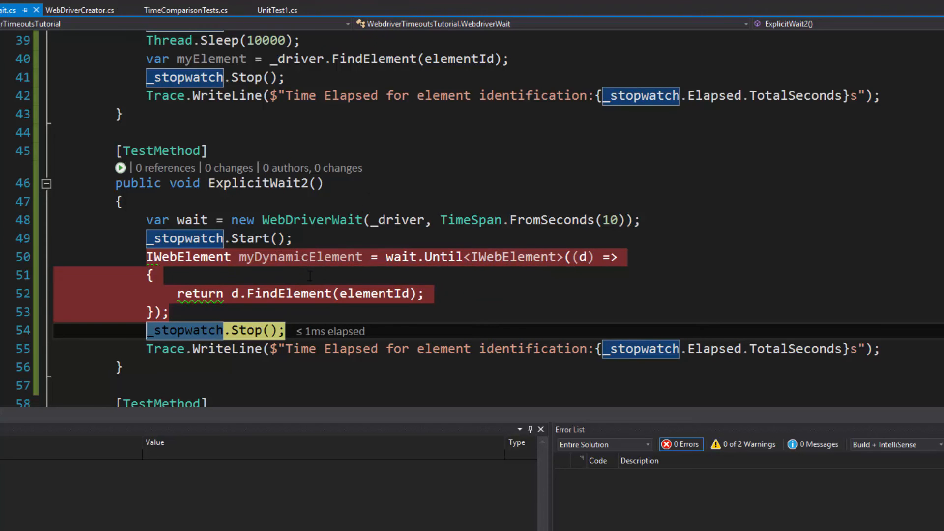
mouse_move(300, 256)
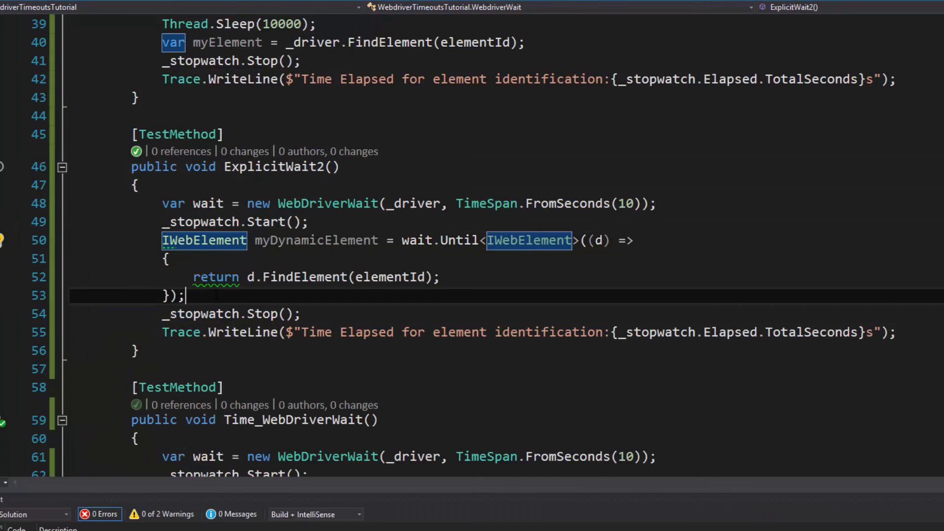
- Select the whole wait.Until statement with its lambda after the passing debug run ends
drag(162, 240, 186, 294)
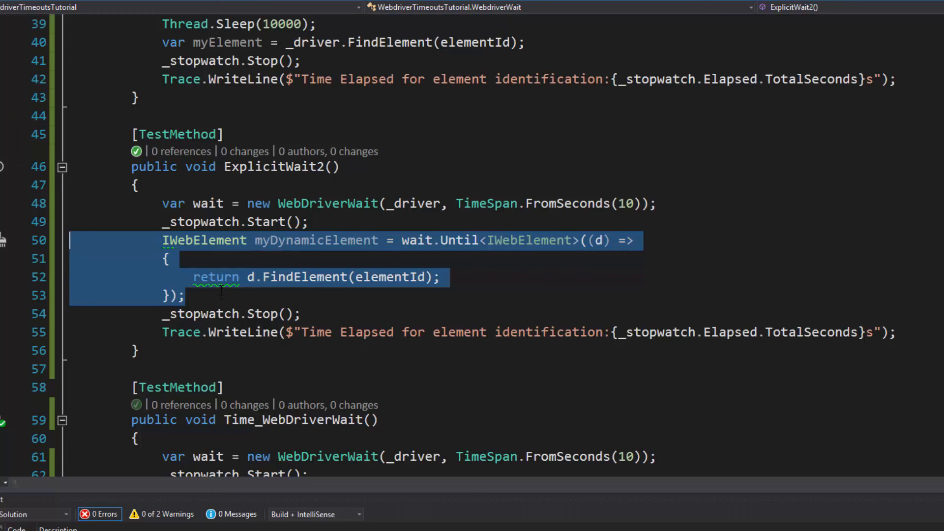
mouse_move(296, 276)
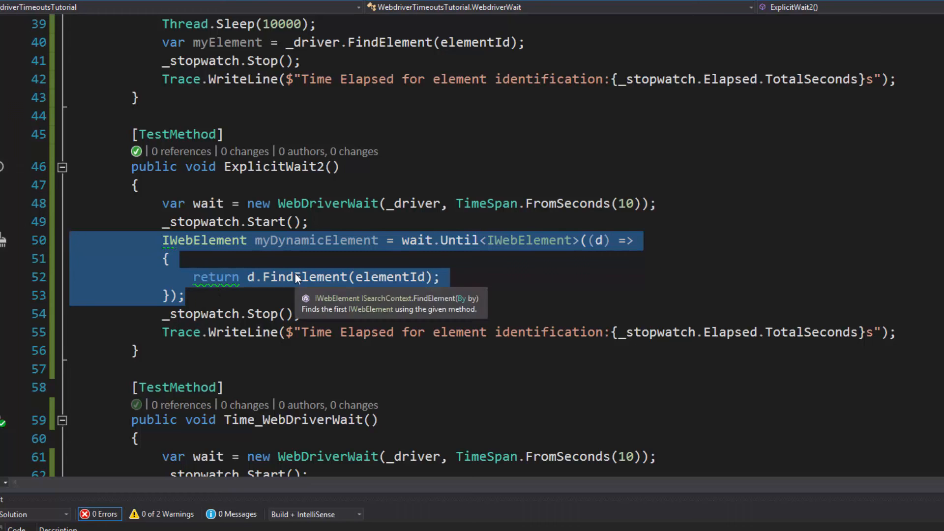